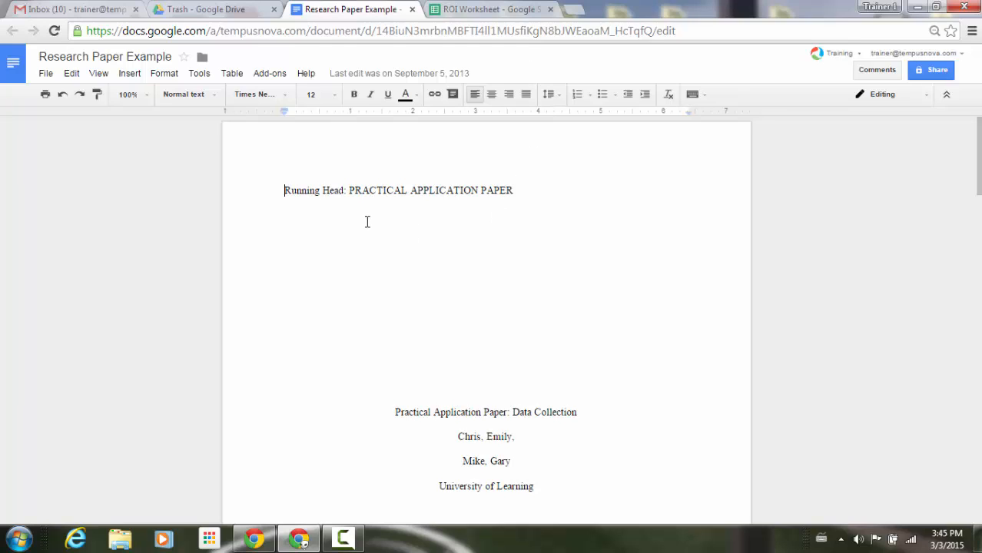
{"action": "mouse_move", "coordinate": [386, 222]}
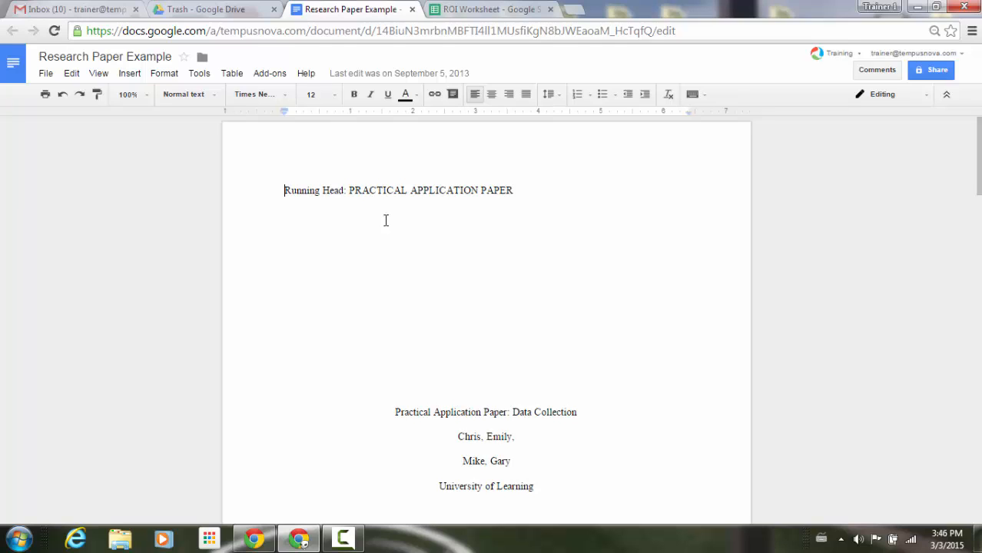
{"action": "mouse_move", "coordinate": [517, 190]}
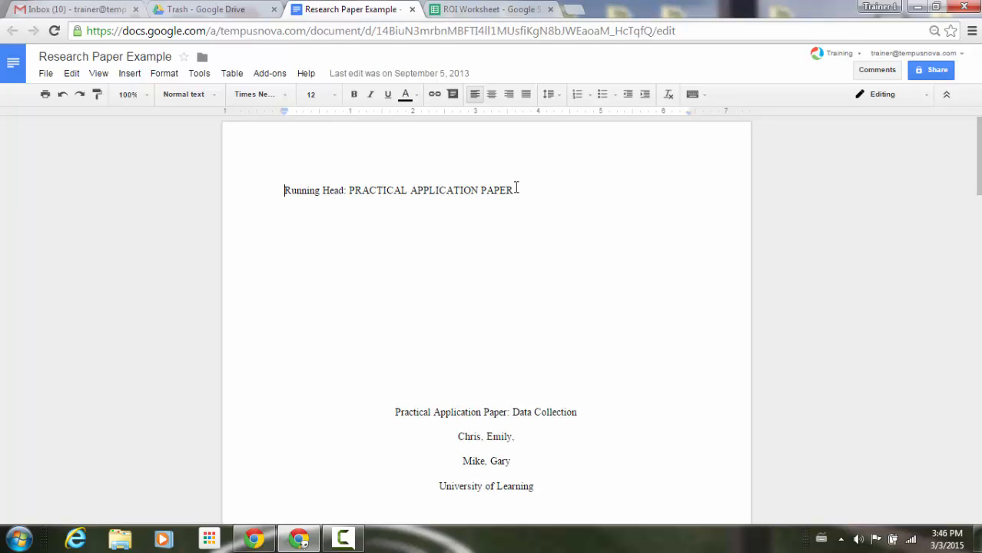
Remove the 'Running Head: PRACTICAL APPLICATION PAPER' line, keeping the title text for reuse
{"action": "left_click_drag", "start_coordinate": [349, 190], "coordinate": [514, 191]}
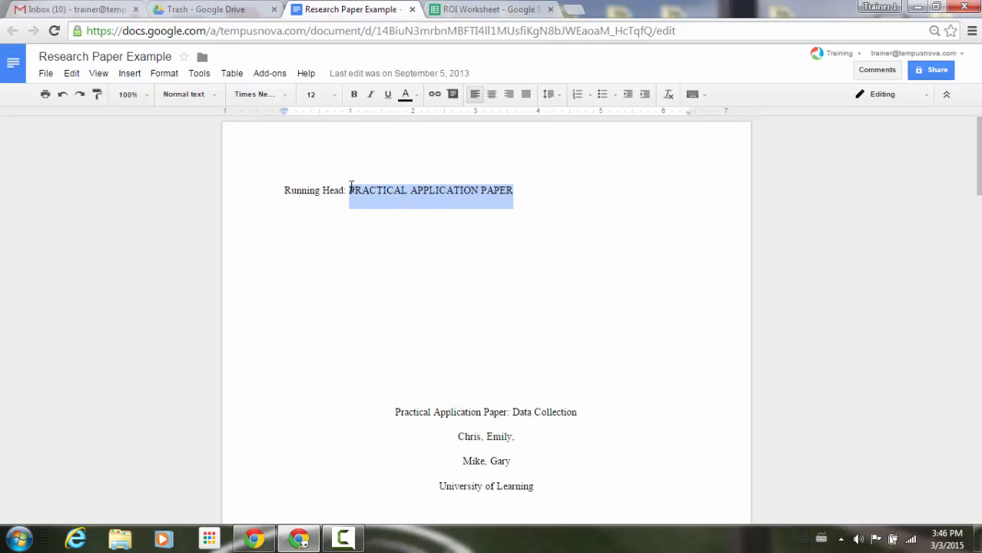
{"action": "key", "text": "Delete"}
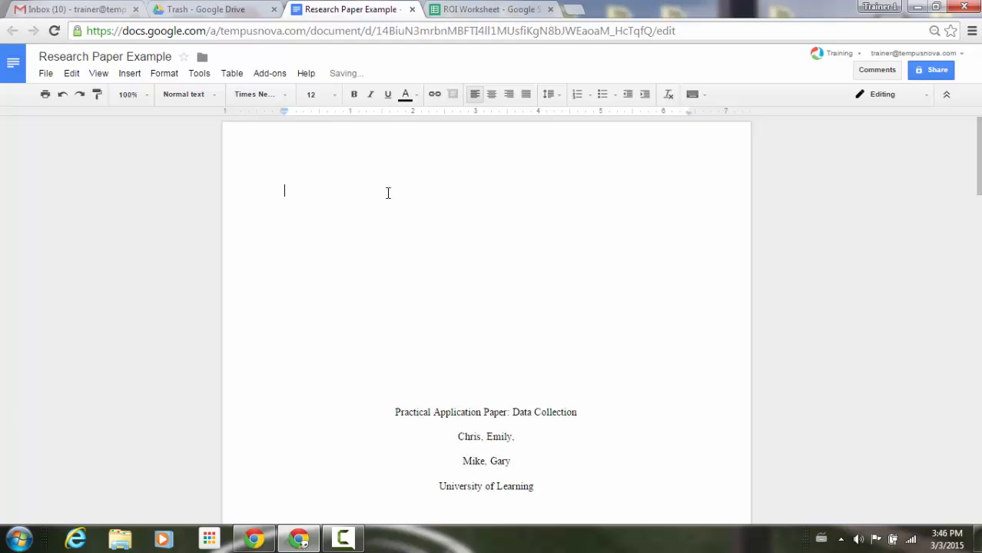
Add a different first-page header and paste PRACTICAL APPLICATION PAPER into it
{"action": "left_click", "coordinate": [129, 74]}
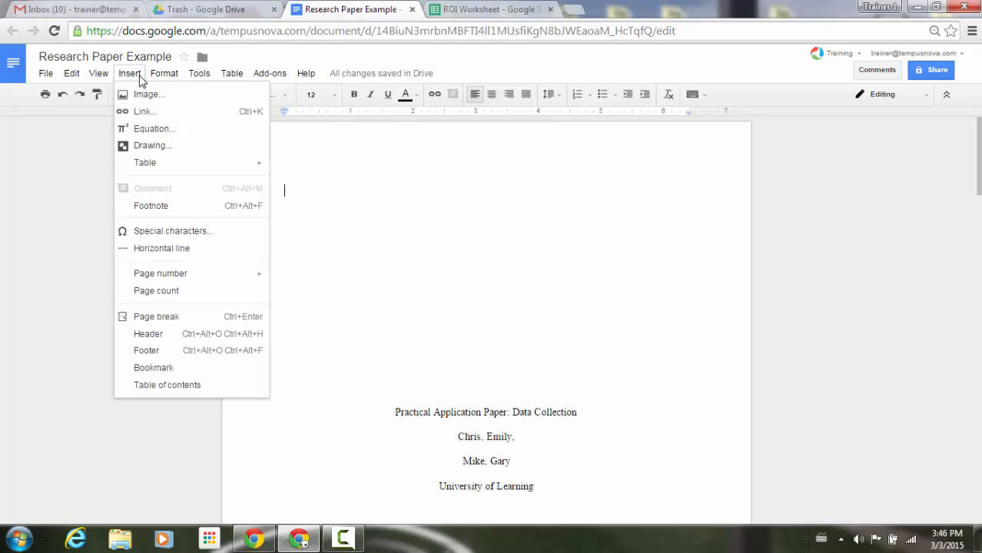
{"action": "mouse_move", "coordinate": [148, 333]}
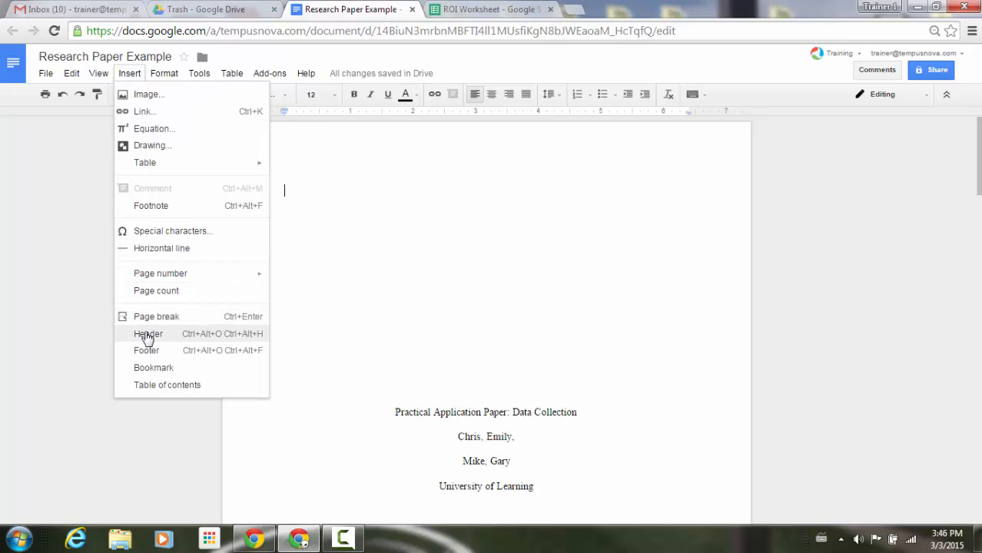
{"action": "left_click", "coordinate": [147, 334]}
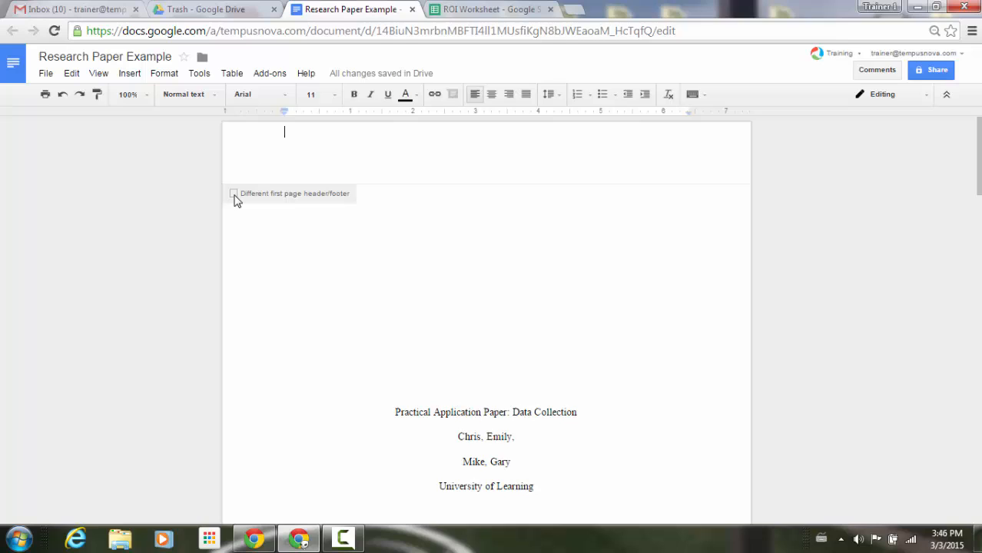
{"action": "left_click", "coordinate": [234, 194]}
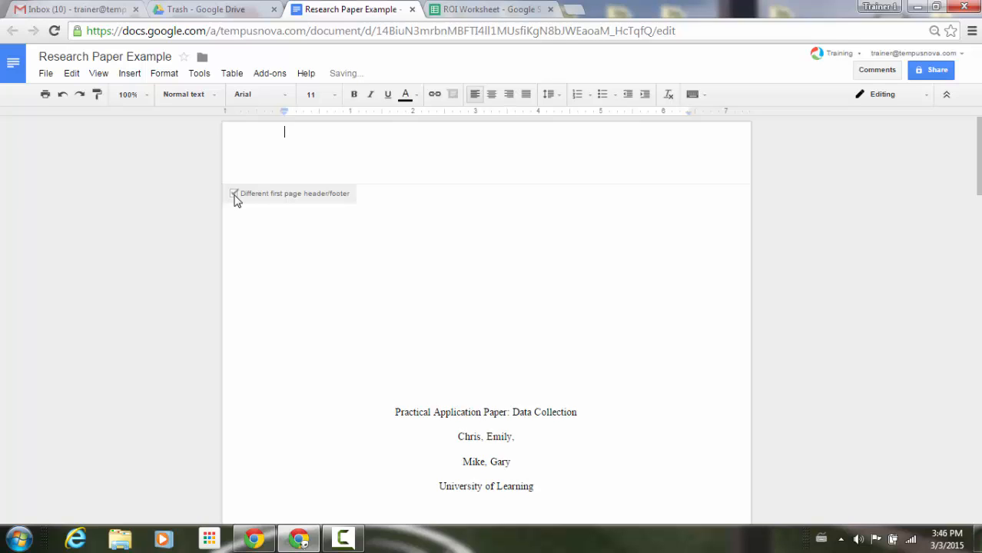
{"action": "right_click", "coordinate": [284, 130]}
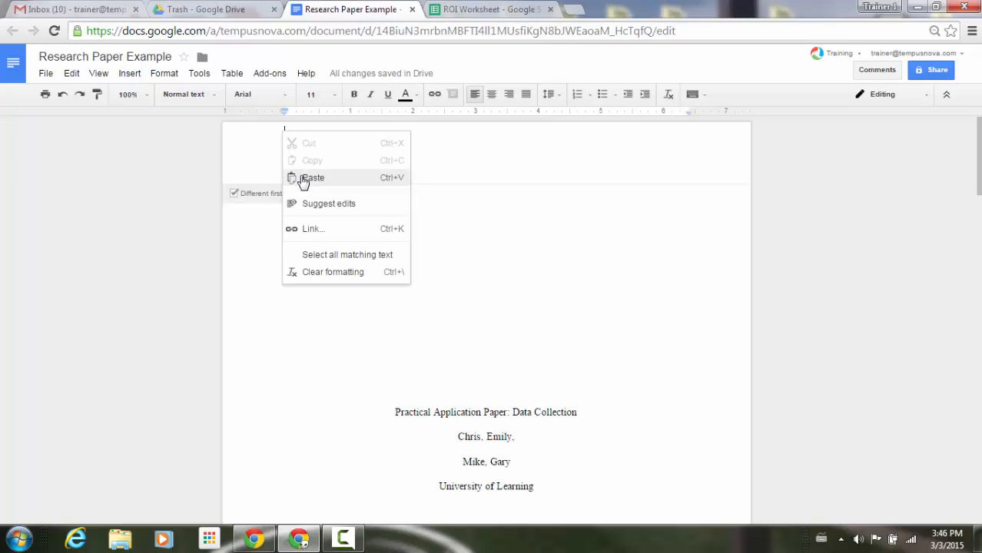
{"action": "left_click", "coordinate": [312, 178]}
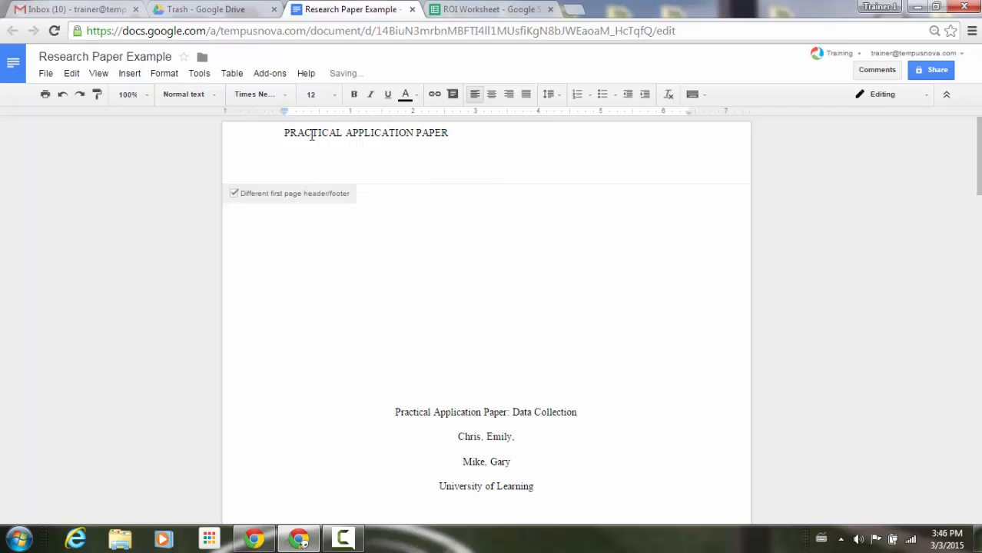
Enter 'Data Collection' in the page-two header
{"action": "scroll", "scroll_direction": "down", "scroll_amount": 3}
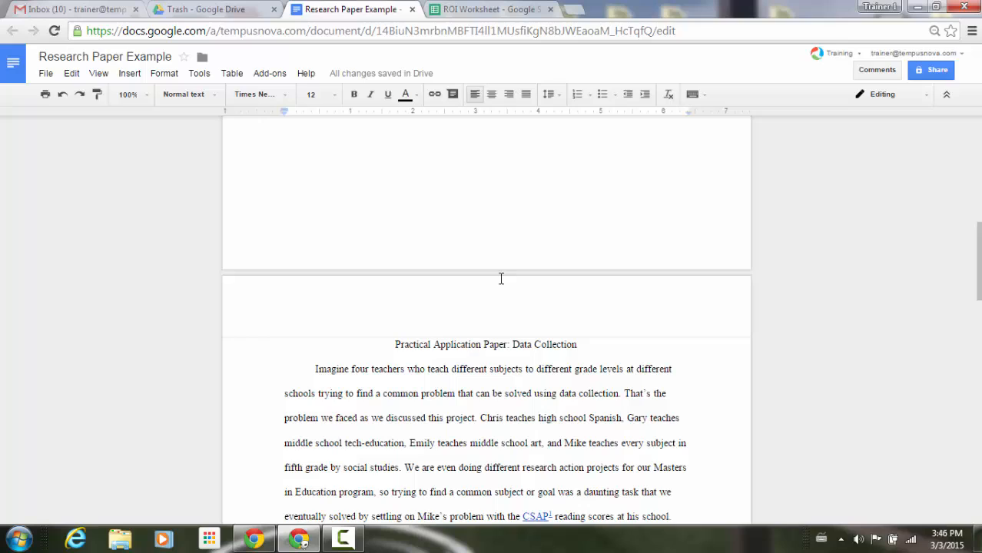
{"action": "mouse_move", "coordinate": [378, 292]}
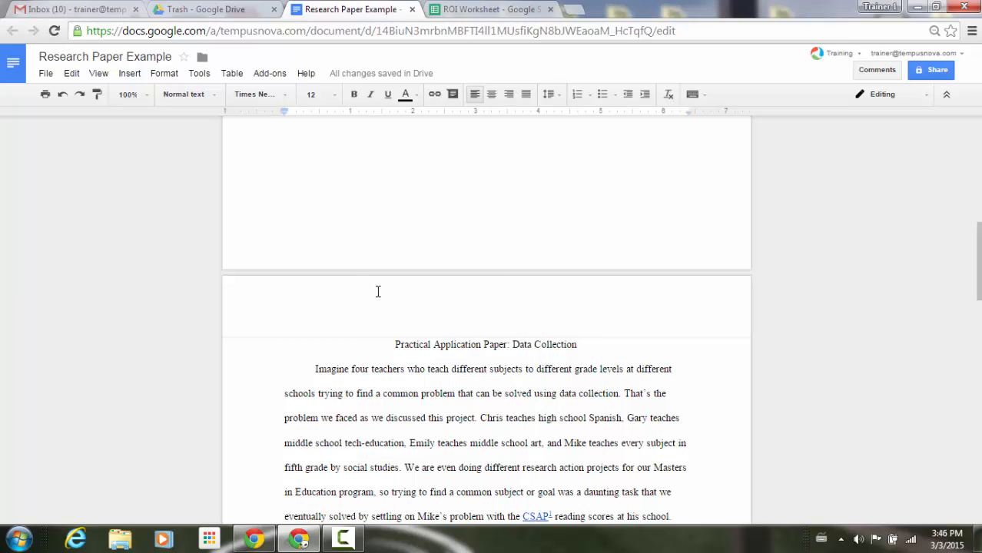
{"action": "left_click", "coordinate": [285, 285]}
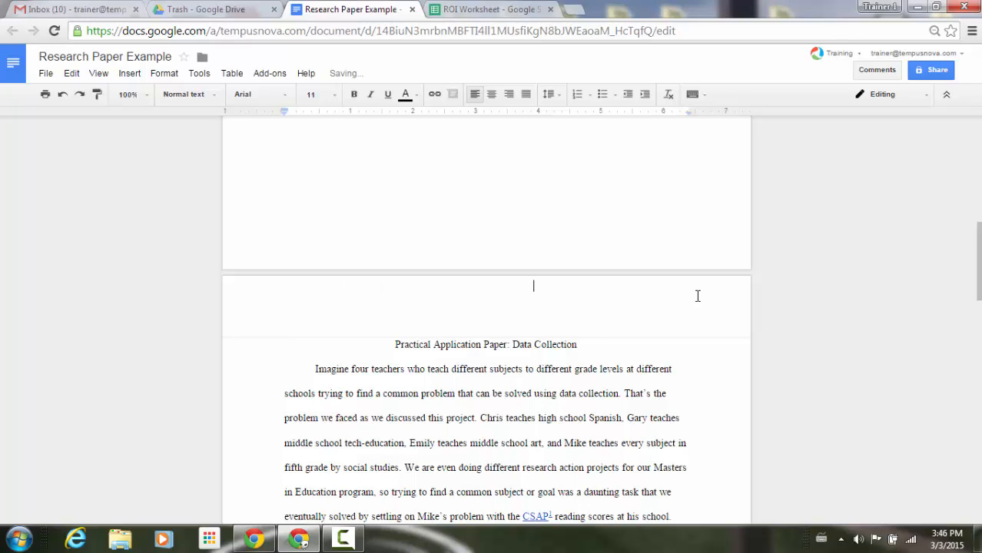
{"action": "type", "text": "Data"}
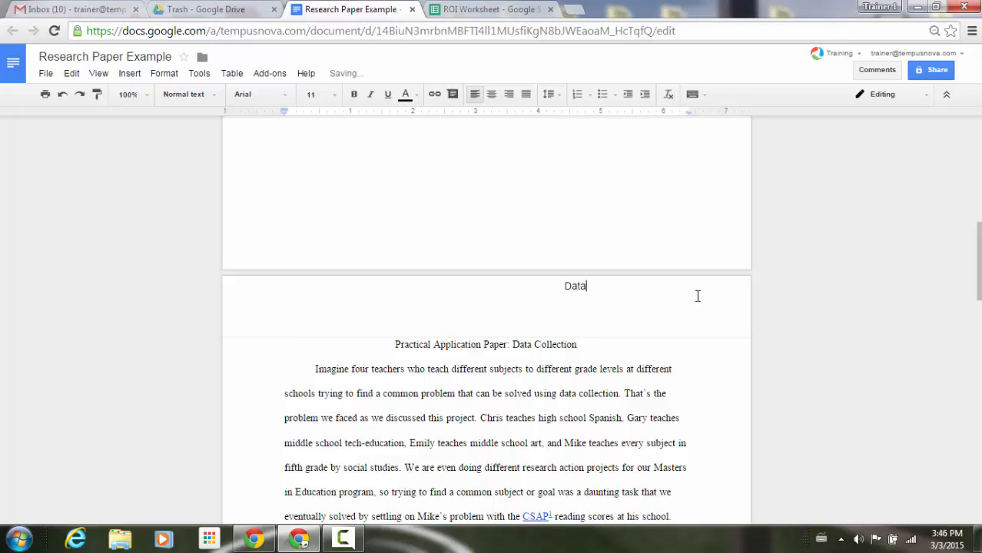
{"action": "type", "text": "Colle"}
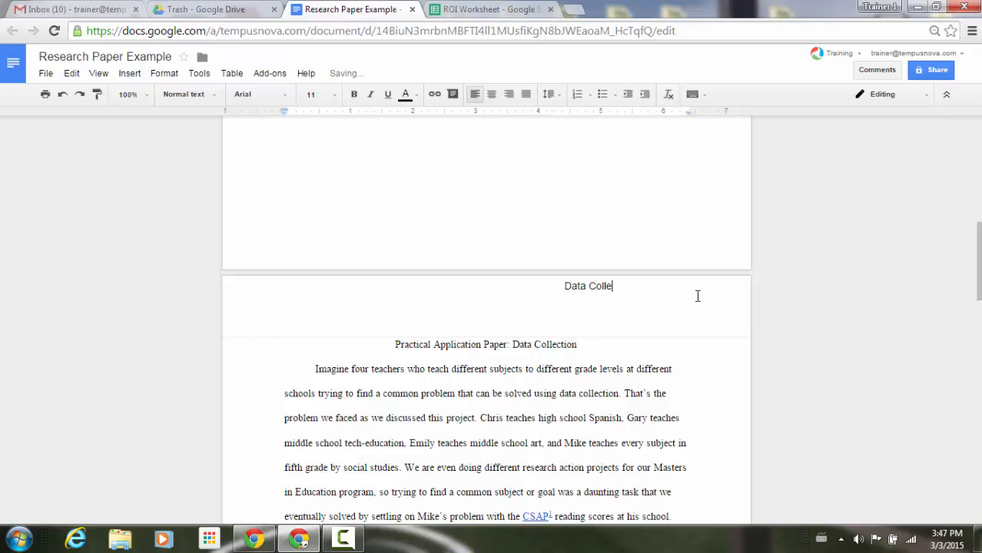
{"action": "type", "text": "ction"}
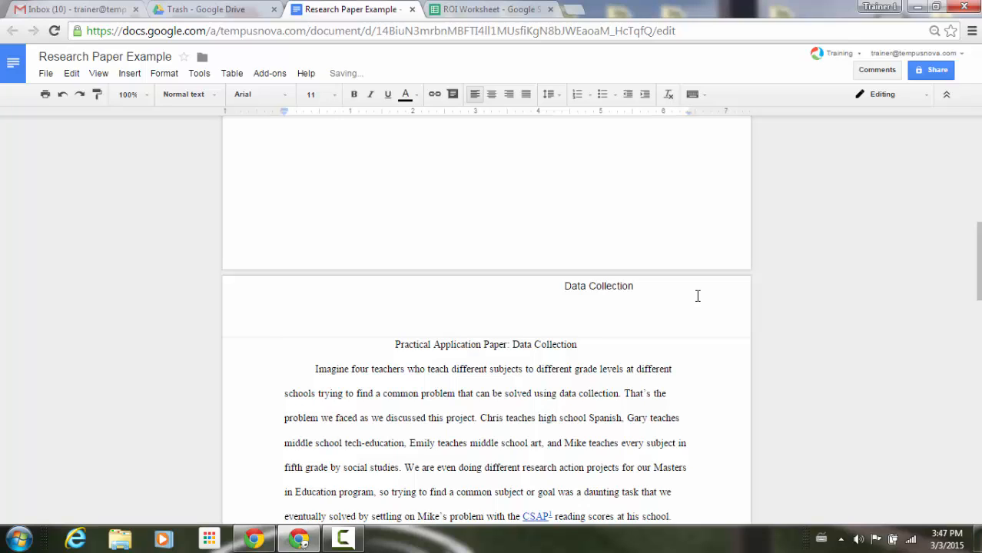
Apply a chosen font from the font list to 'Data Collection'
{"action": "double_click", "coordinate": [501, 369]}
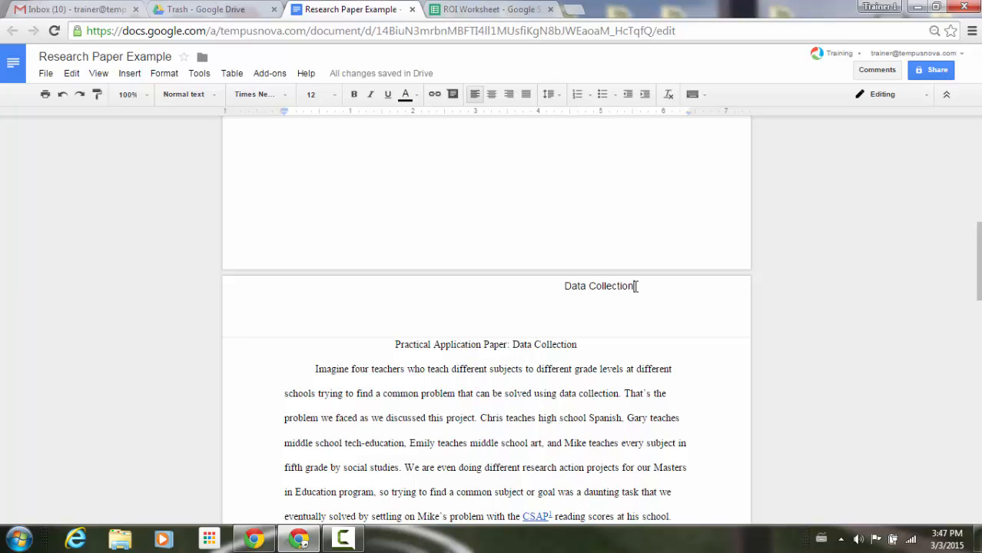
{"action": "left_click", "coordinate": [258, 94]}
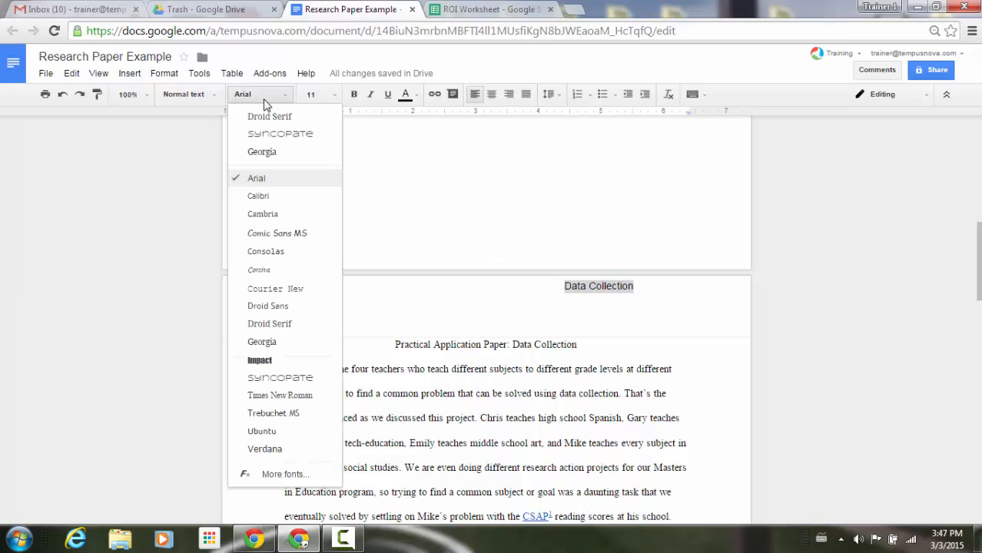
{"action": "mouse_move", "coordinate": [261, 341]}
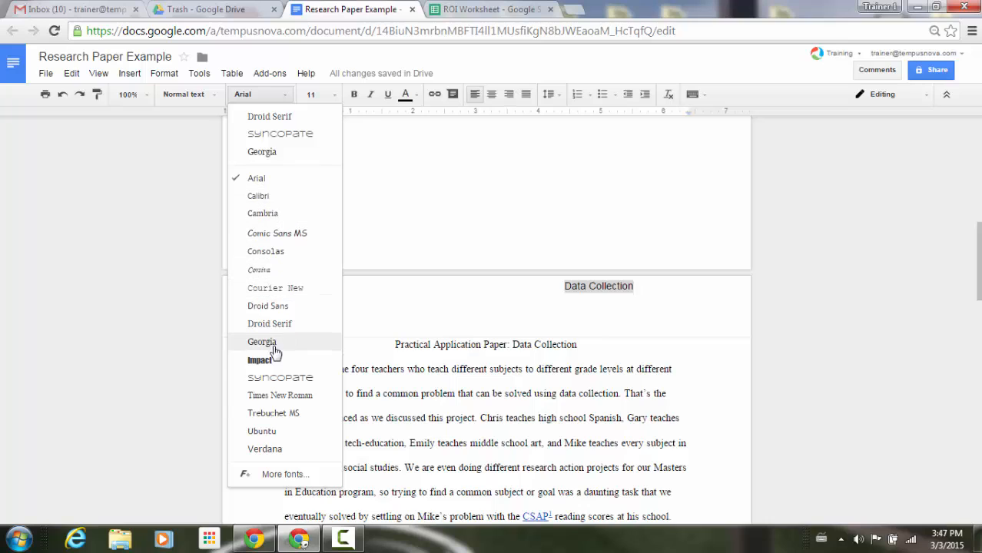
{"action": "left_click", "coordinate": [279, 395]}
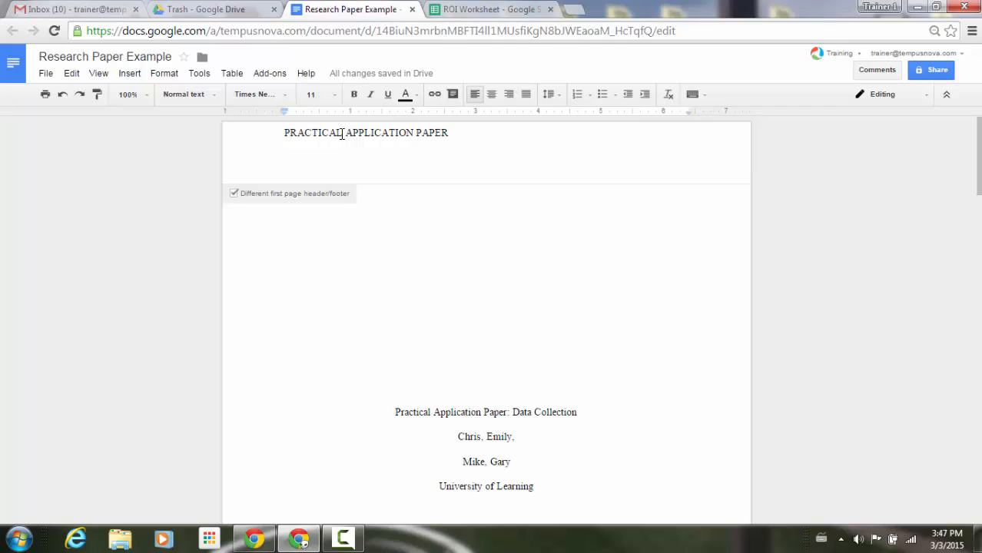
{"action": "mouse_move", "coordinate": [262, 235]}
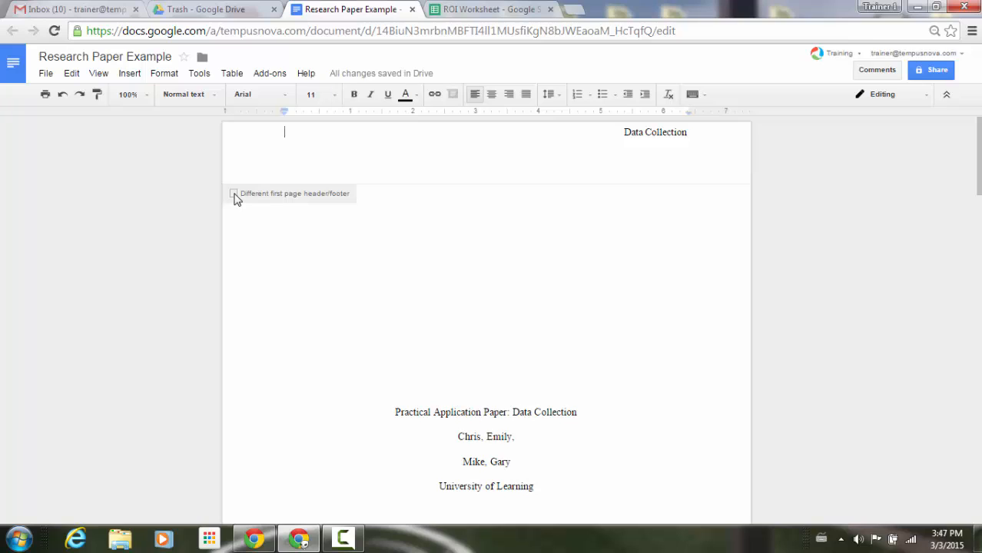
{"action": "mouse_move", "coordinate": [690, 152]}
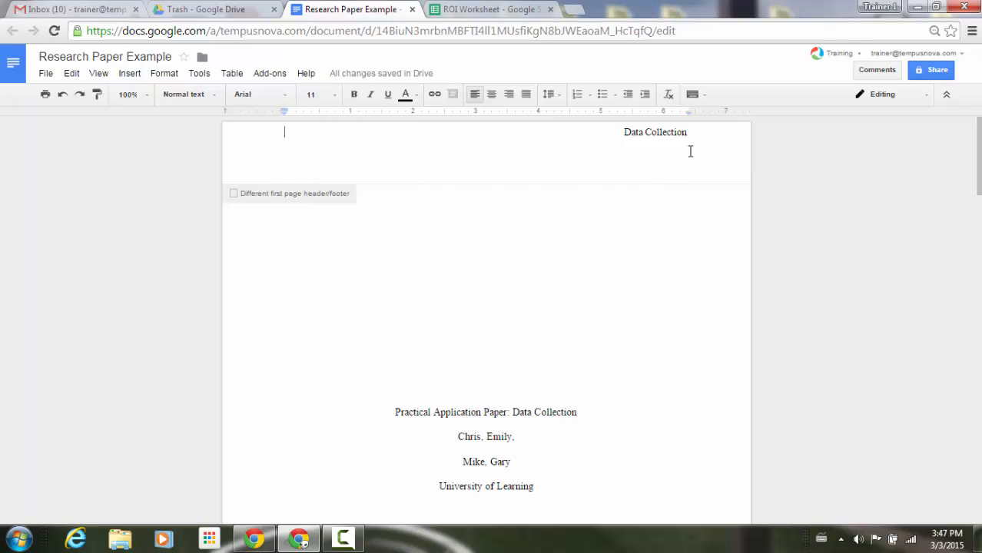
{"action": "mouse_move", "coordinate": [702, 152]}
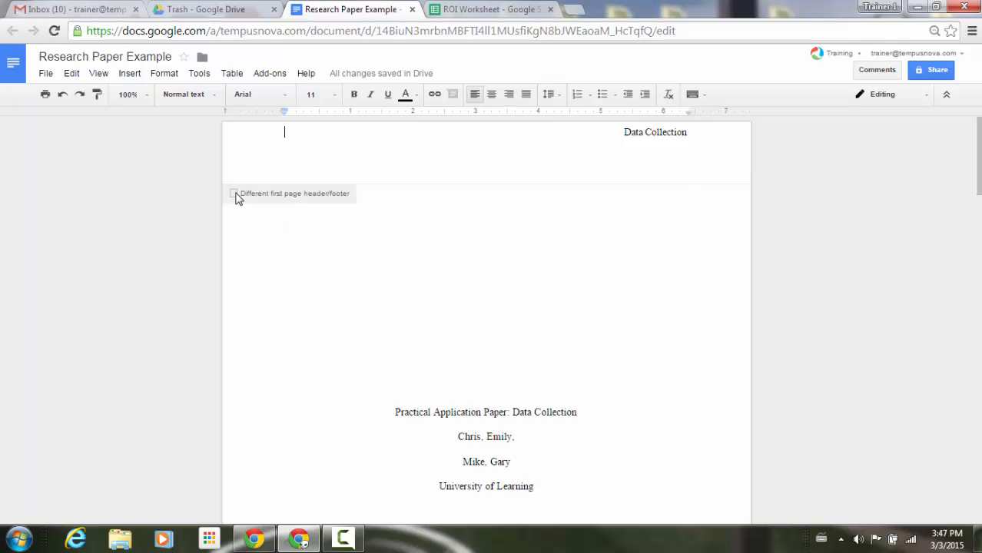
{"action": "left_click", "coordinate": [233, 193]}
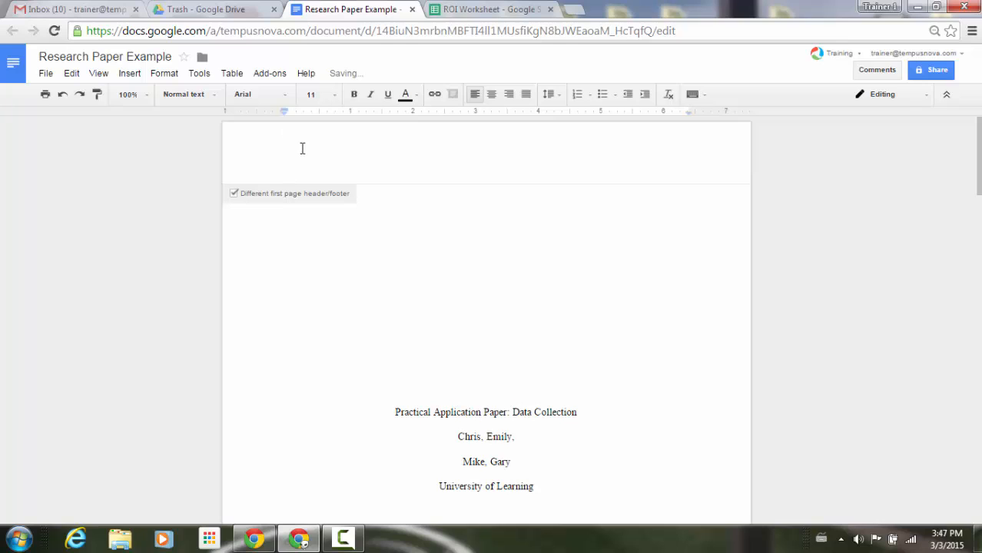
{"action": "right_click", "coordinate": [301, 138]}
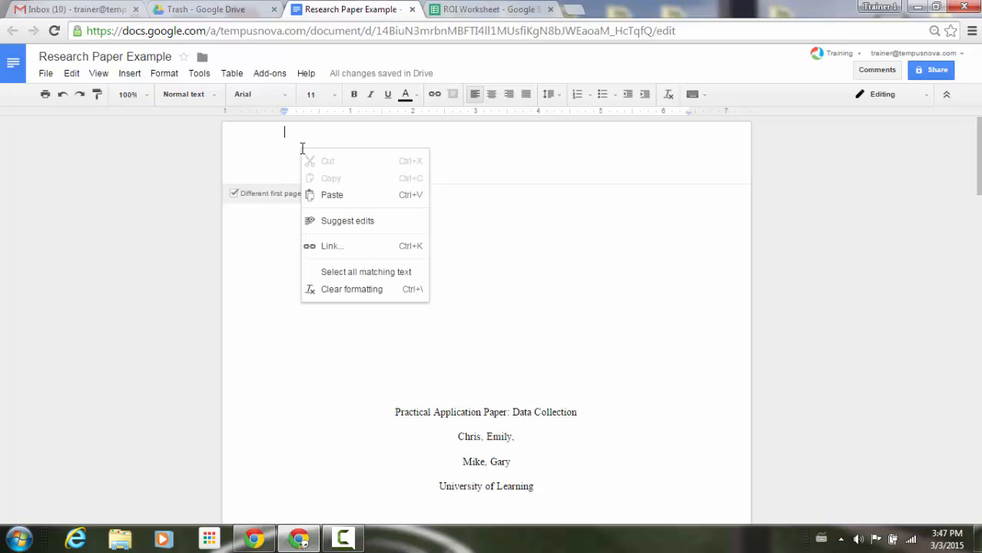
{"action": "type", "text": "PRACTICAL APPLICATION PAPER"}
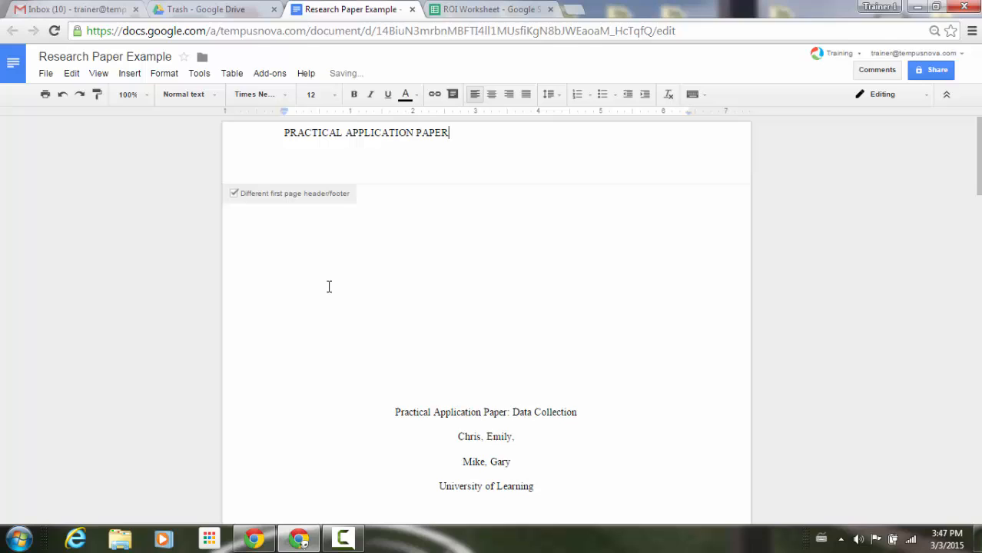